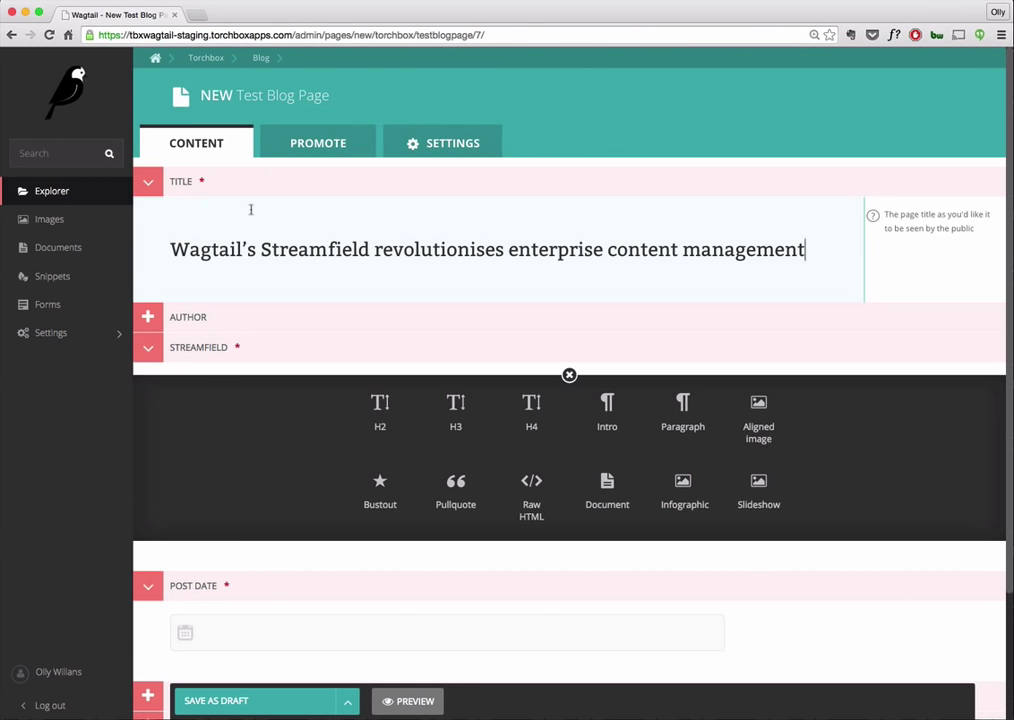
# Step: Add an author linked to the Person Page found by searching 'Olly'
pyautogui.click(148, 316)
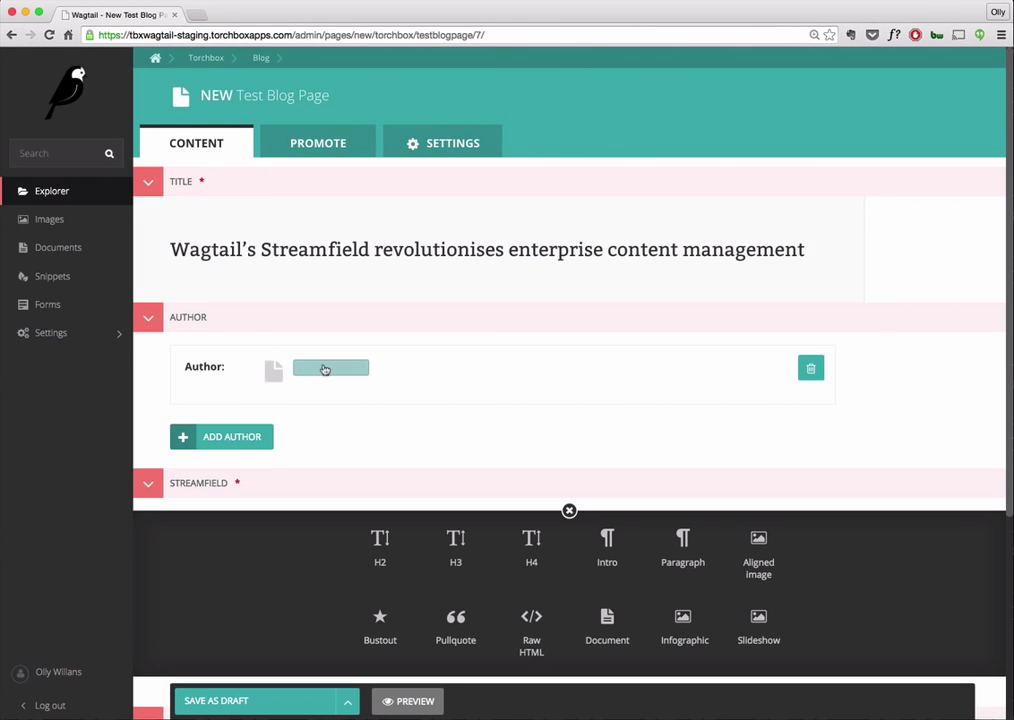
pyautogui.click(330, 368)
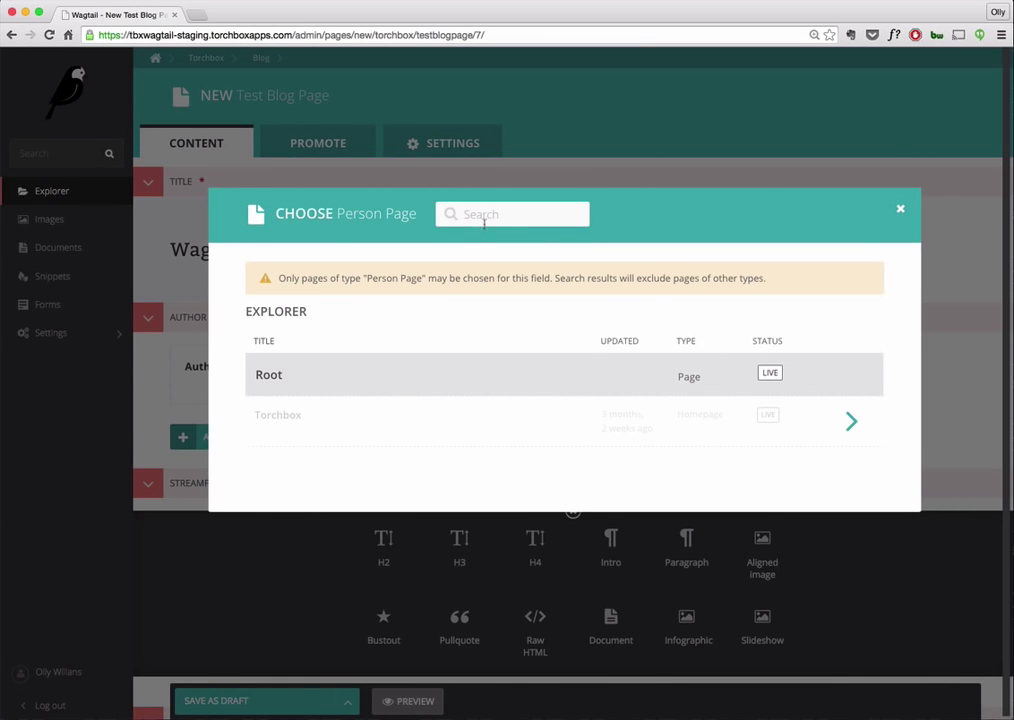
pyautogui.write('Olly')
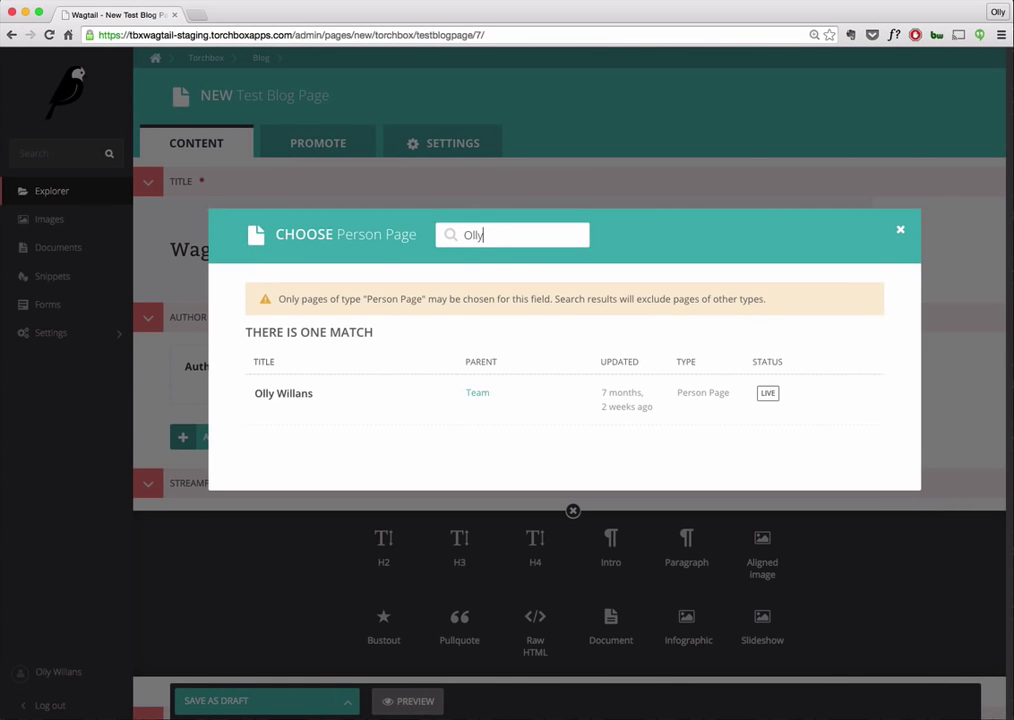
pyautogui.click(284, 392)
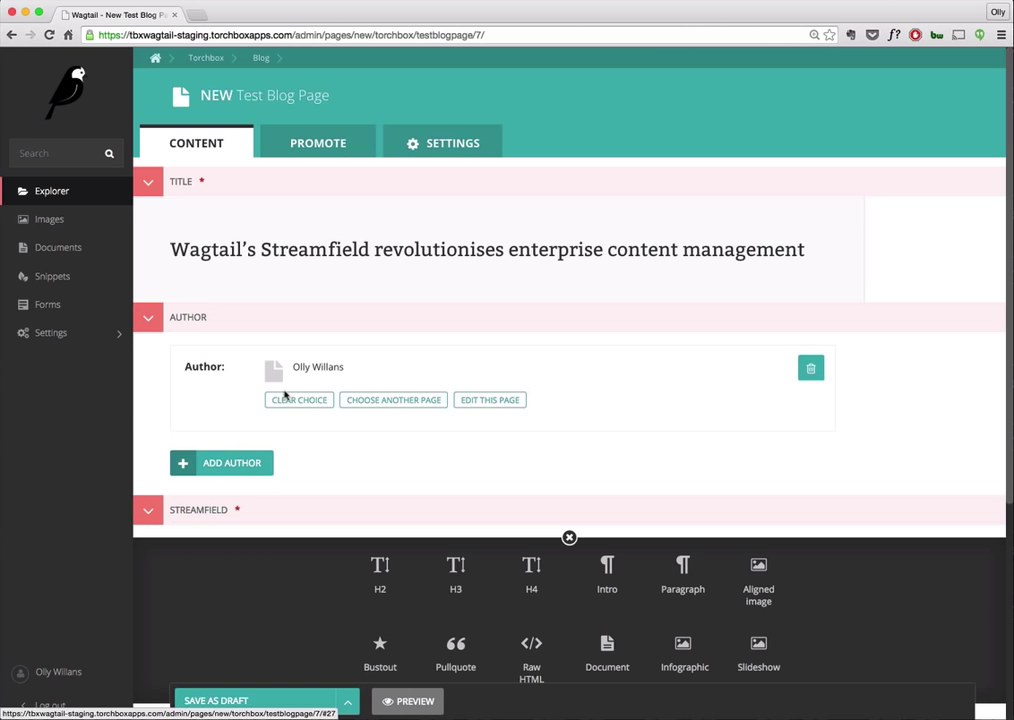
pyautogui.moveTo(308, 390)
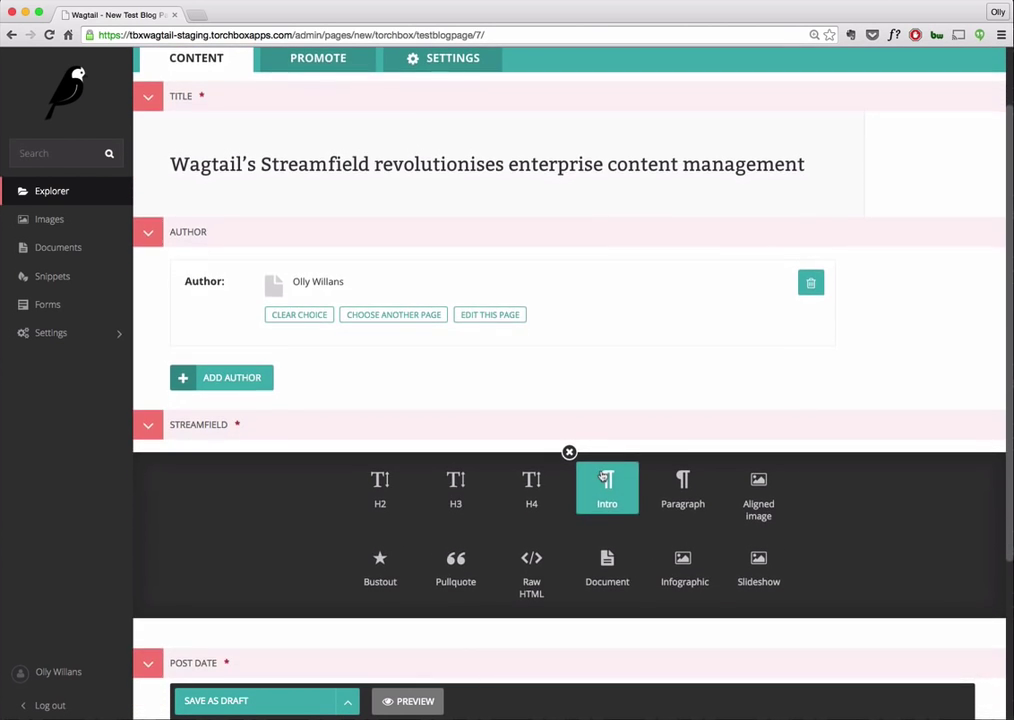
# Step: Write the StreamField intro sentence in an Intro block, then insert an empty H3 block below it
pyautogui.scroll(-3)
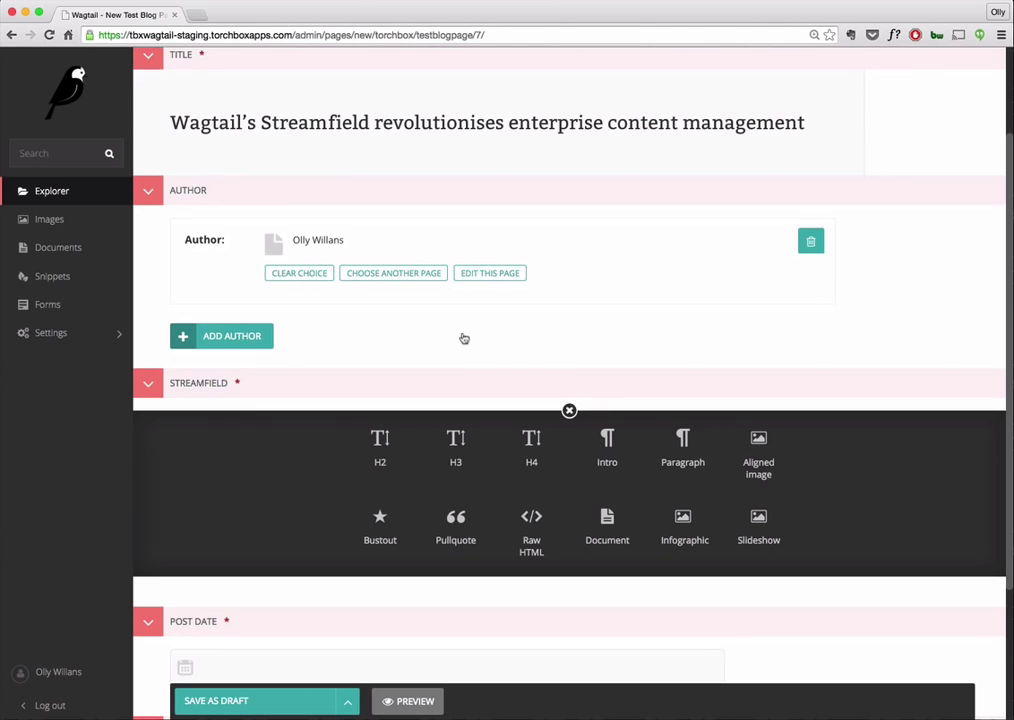
pyautogui.moveTo(552, 492)
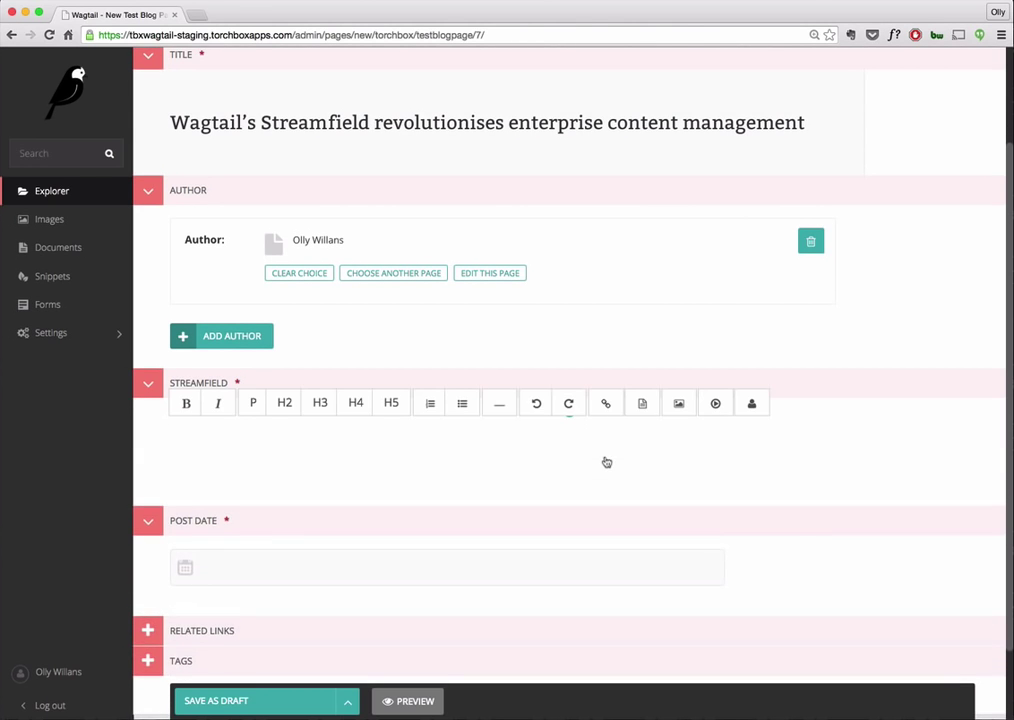
pyautogui.click(180, 436)
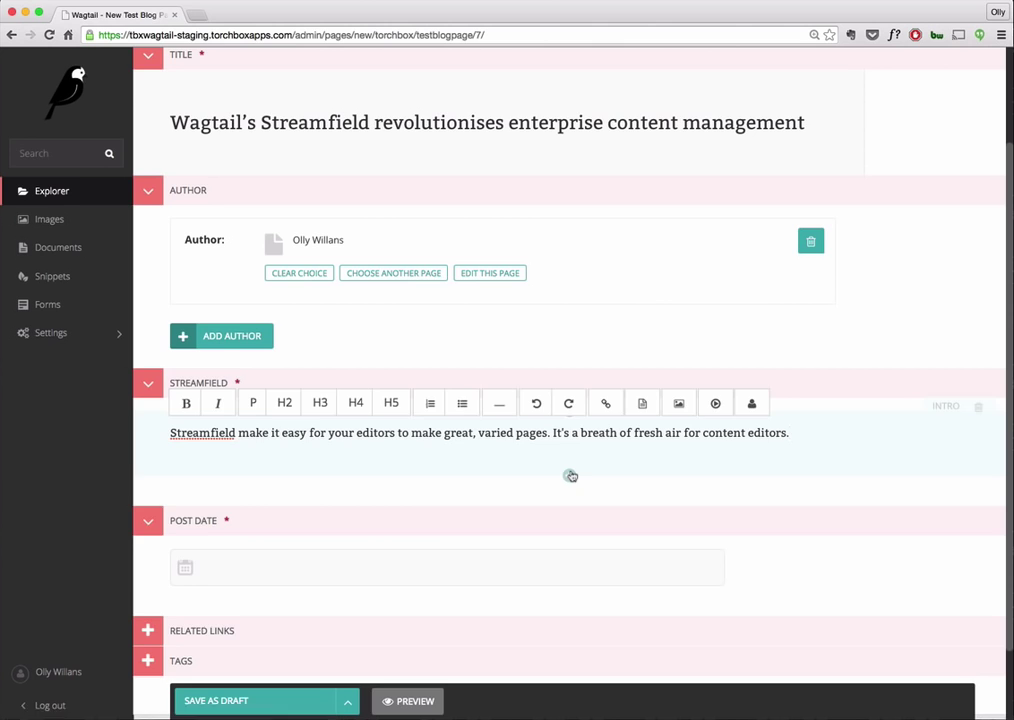
pyautogui.click(568, 410)
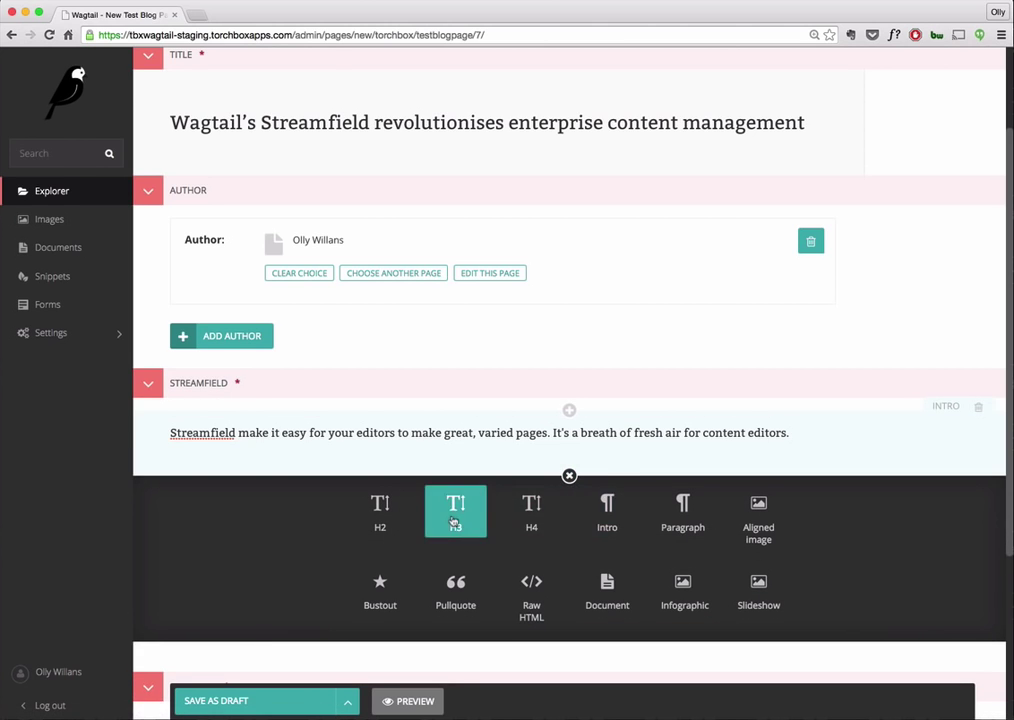
pyautogui.click(456, 512)
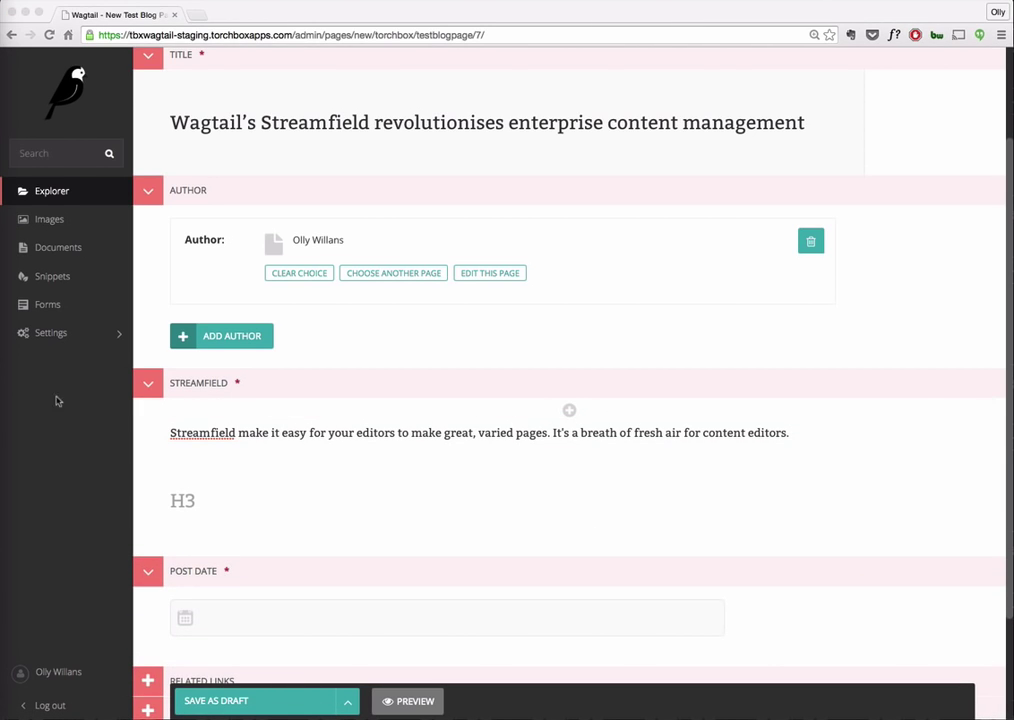
# Step: Title the heading 'The problem...' and format the paragraph's two bad options as a bulleted list
pyautogui.write('The problem...')
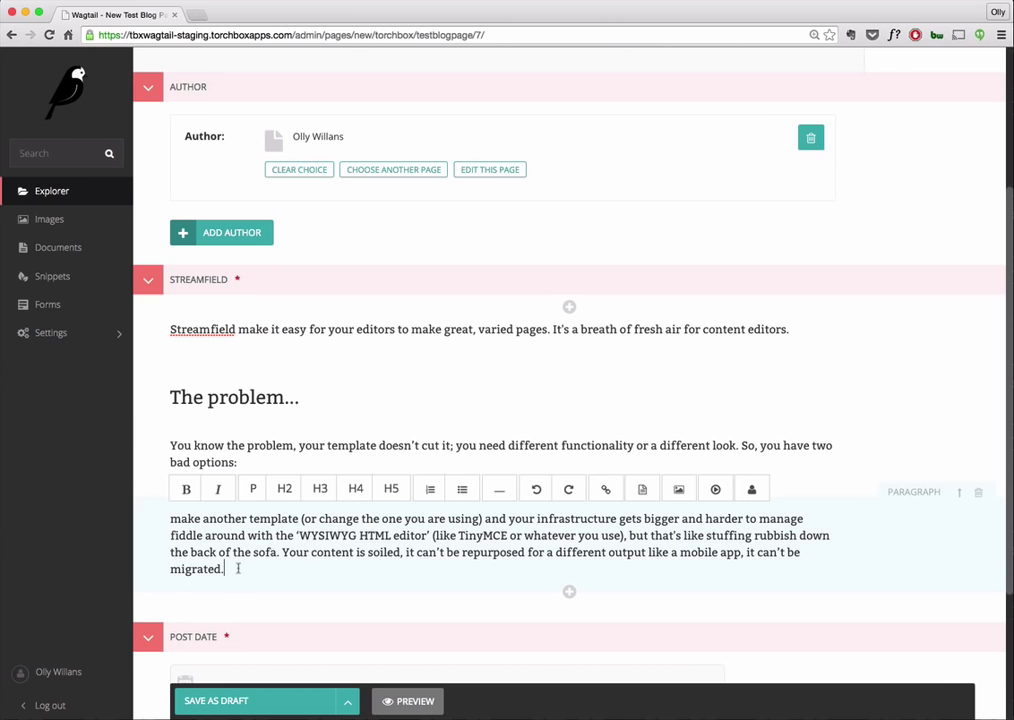
pyautogui.click(460, 488)
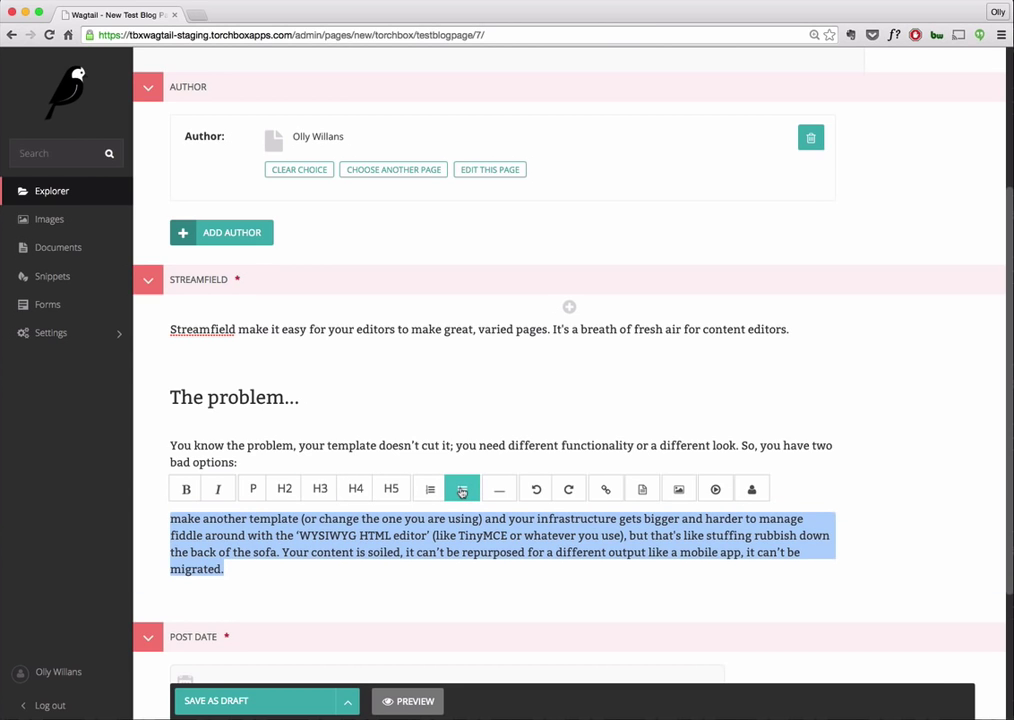
pyautogui.click(460, 488)
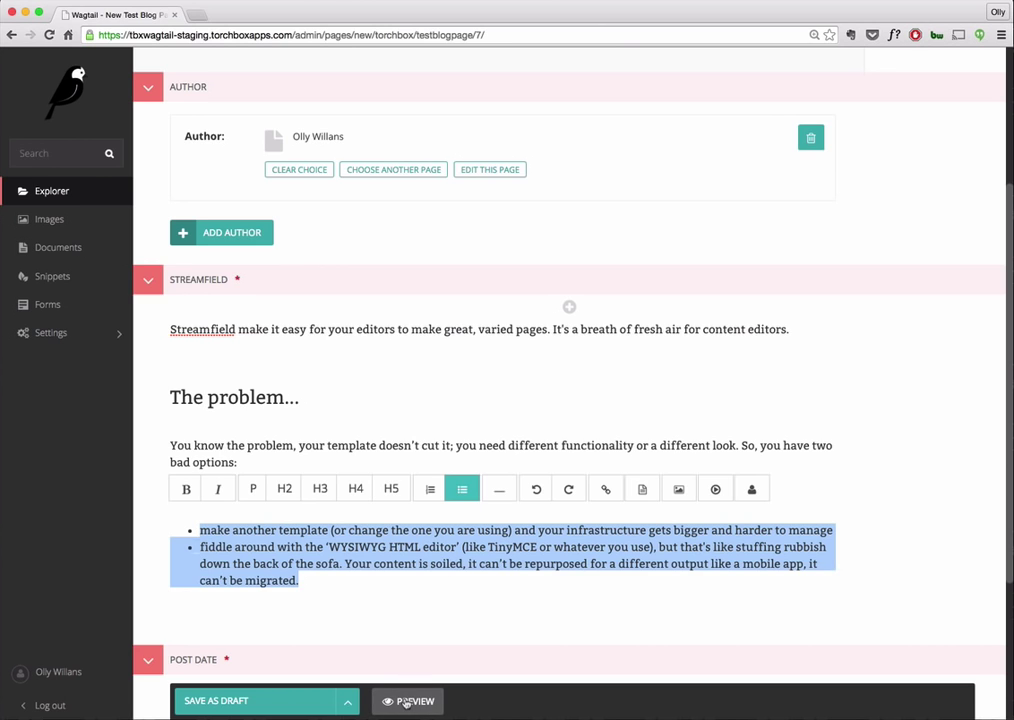
pyautogui.scroll(3)
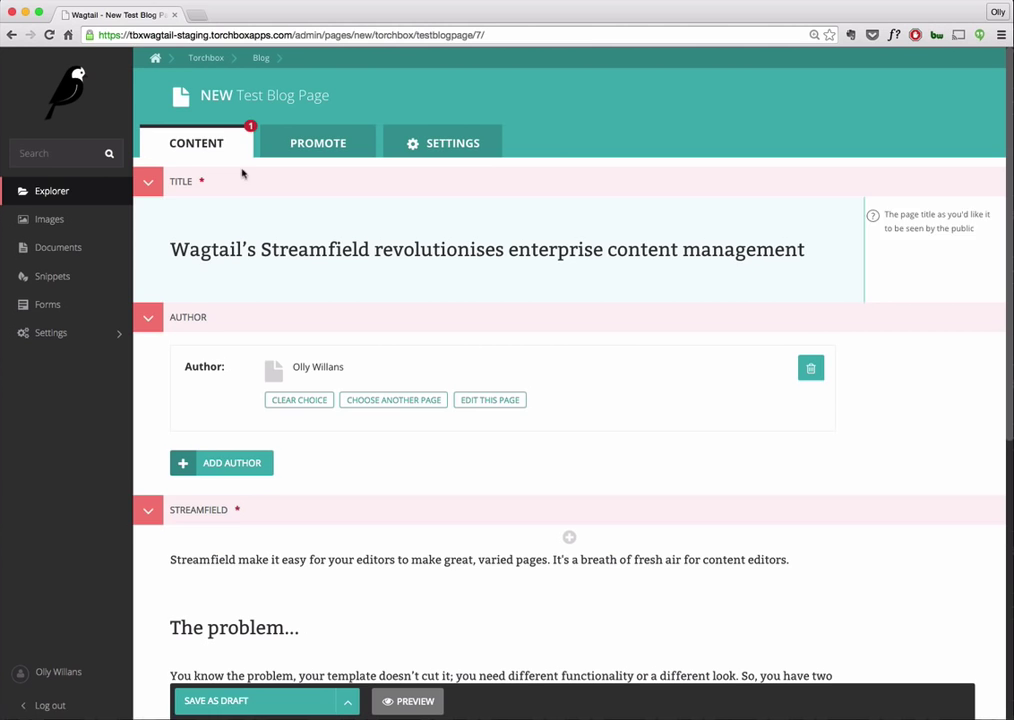
# Step: Set the post date to 16 July 2015, save as draft and view the preview
pyautogui.scroll(-3)
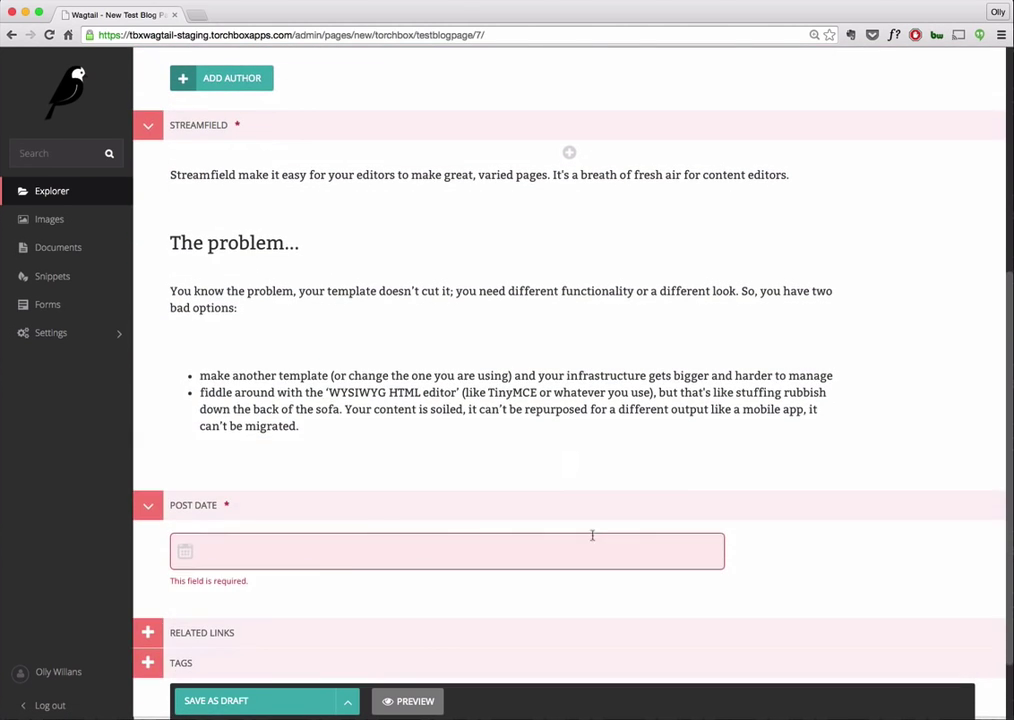
pyautogui.click(446, 550)
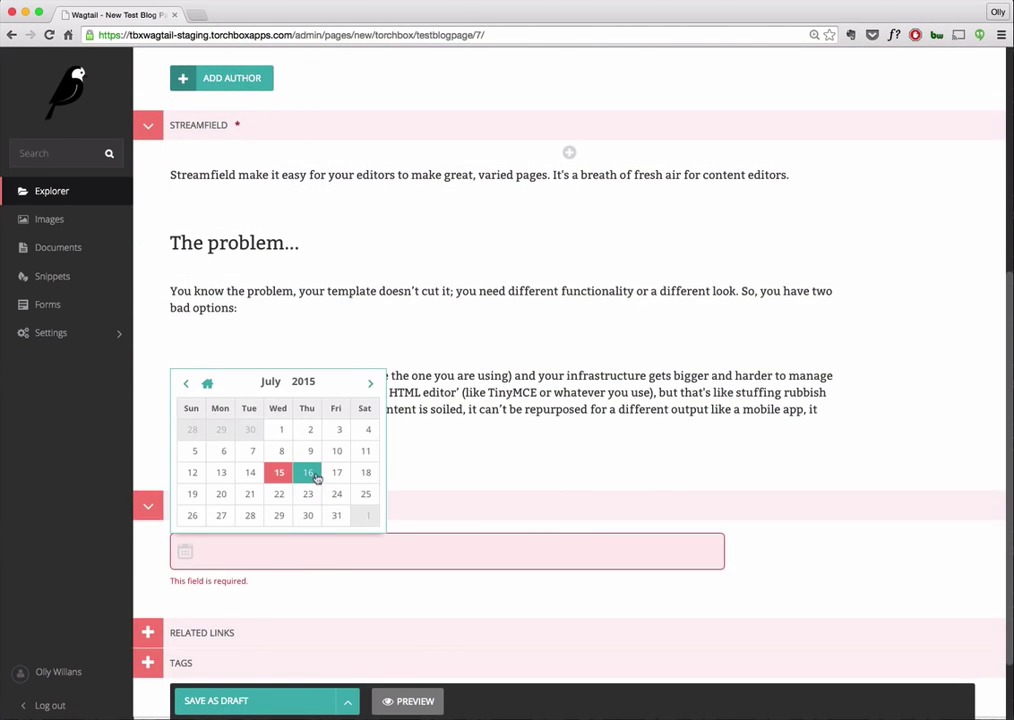
pyautogui.click(308, 472)
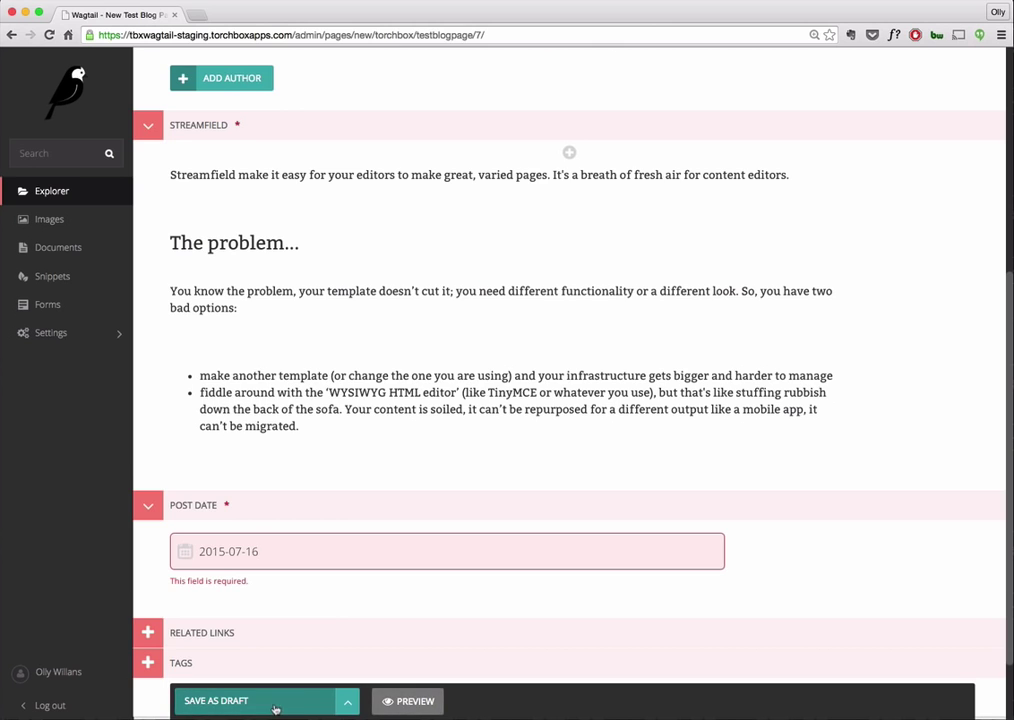
pyautogui.click(414, 700)
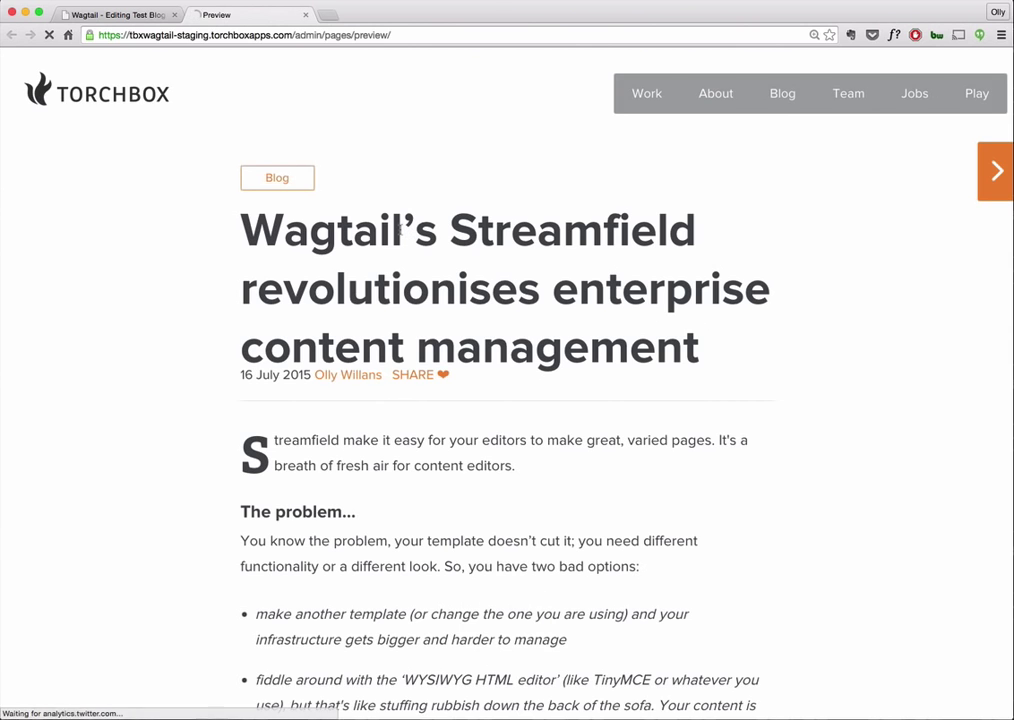
pyautogui.scroll(-3)
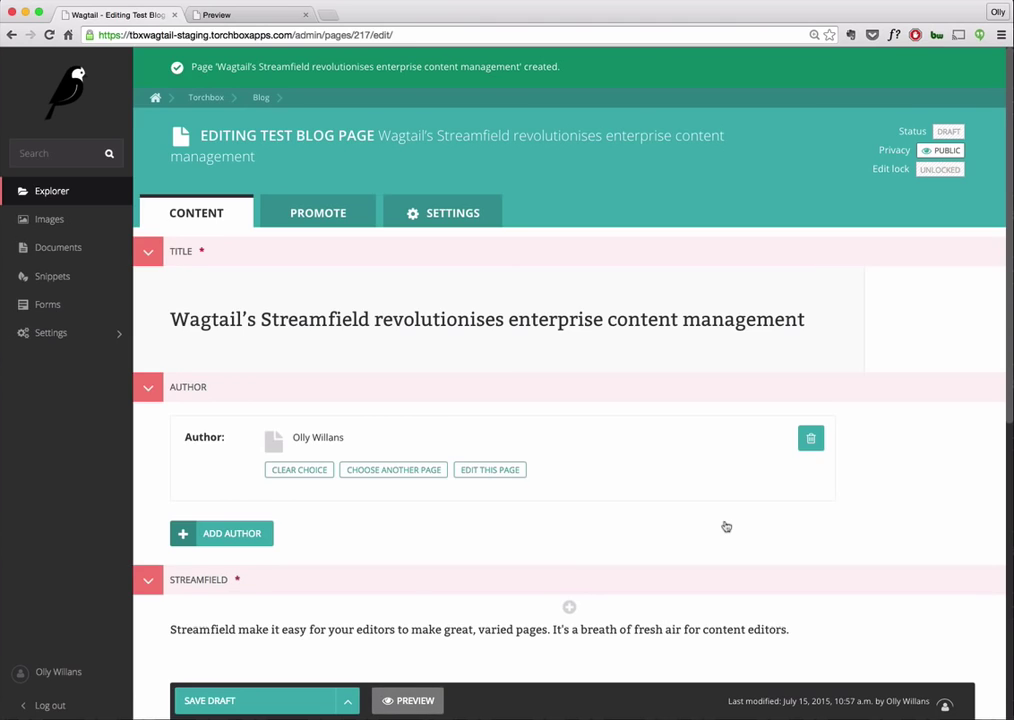
# Step: Fill the aligned image block with the cockpit photo, wrapped right, captioned about the pleasurable editing experience
pyautogui.scroll(-3)
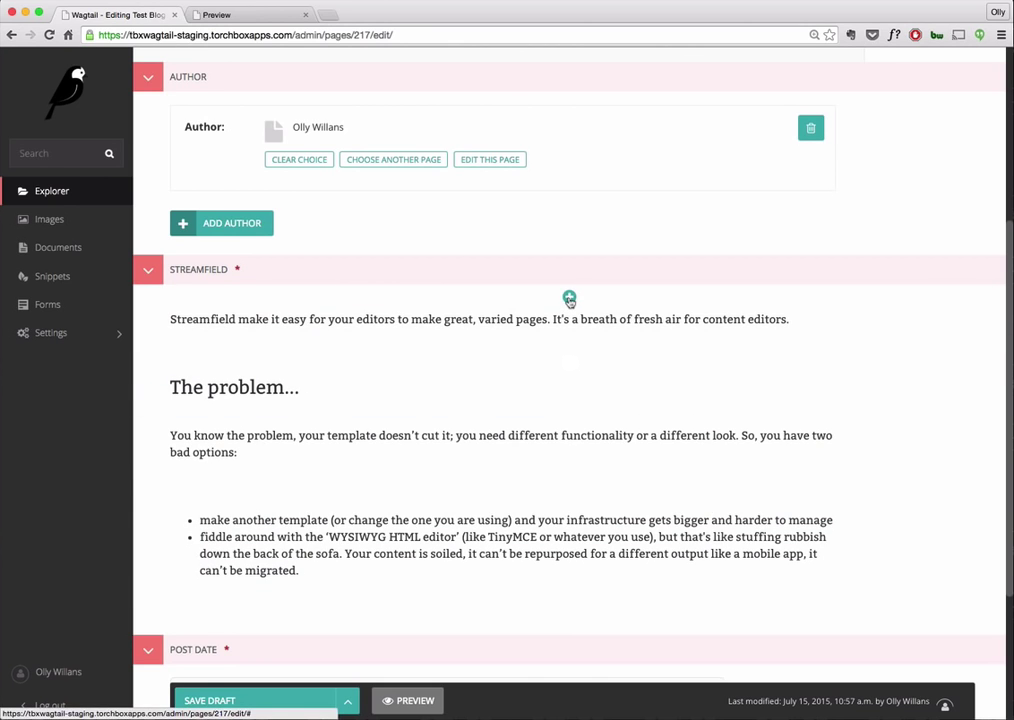
pyautogui.click(568, 300)
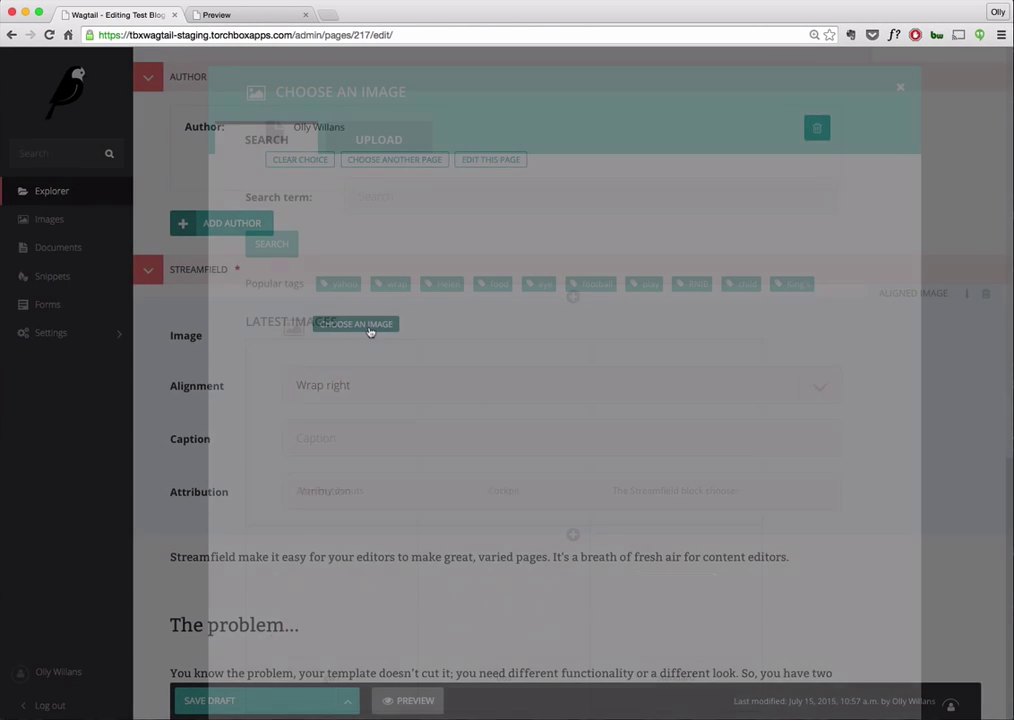
pyautogui.click(356, 324)
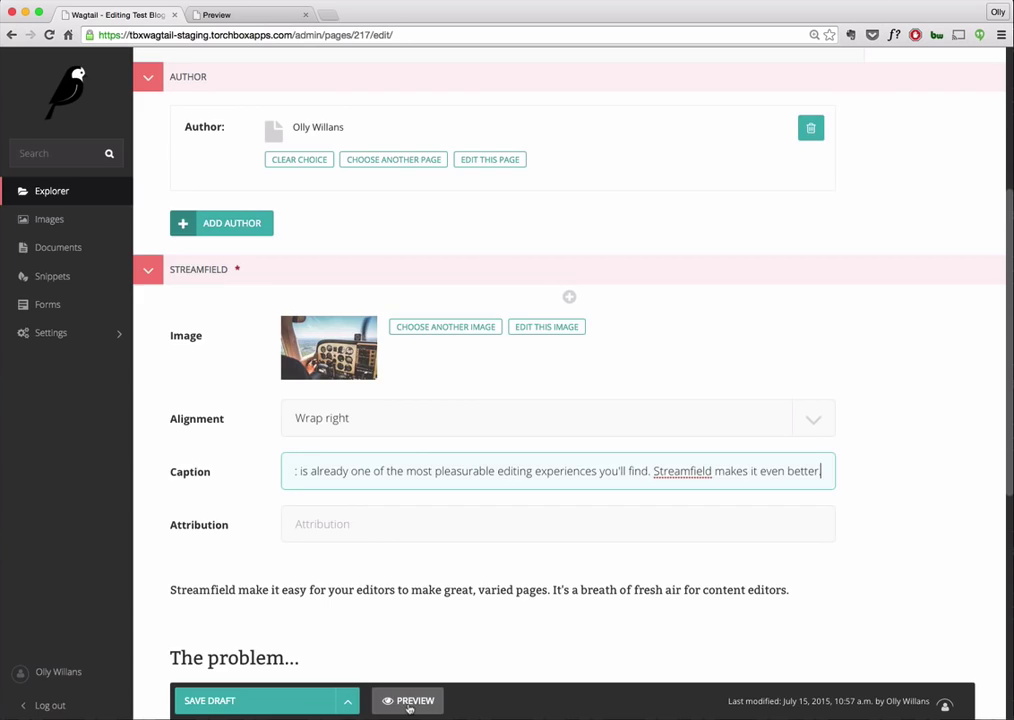
pyautogui.click(412, 700)
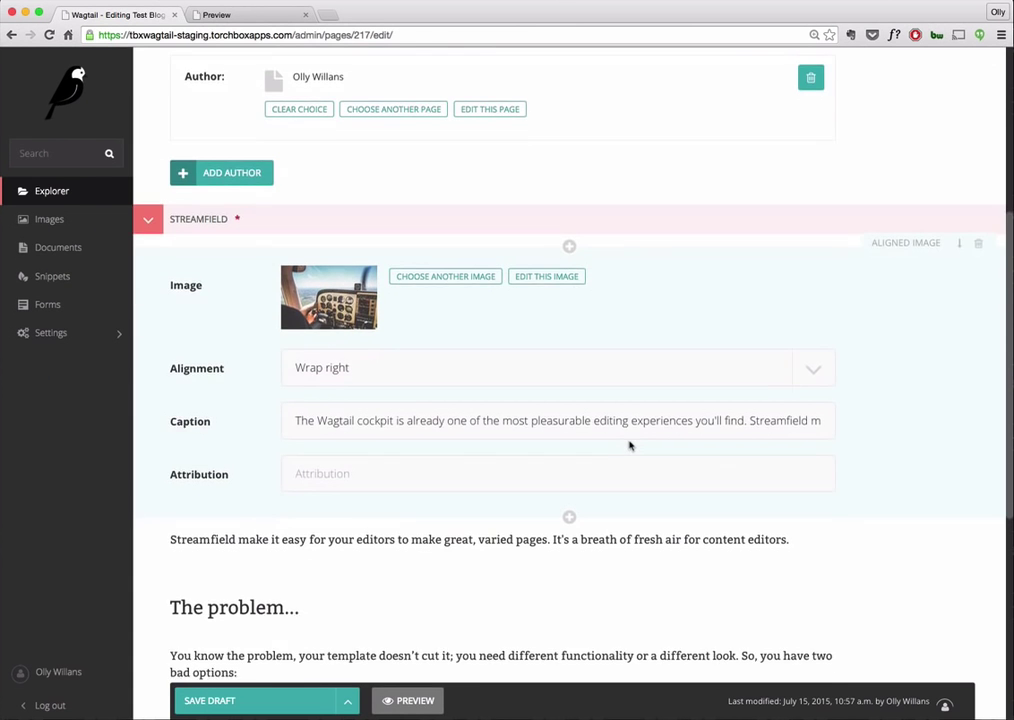
pyautogui.scroll(-3)
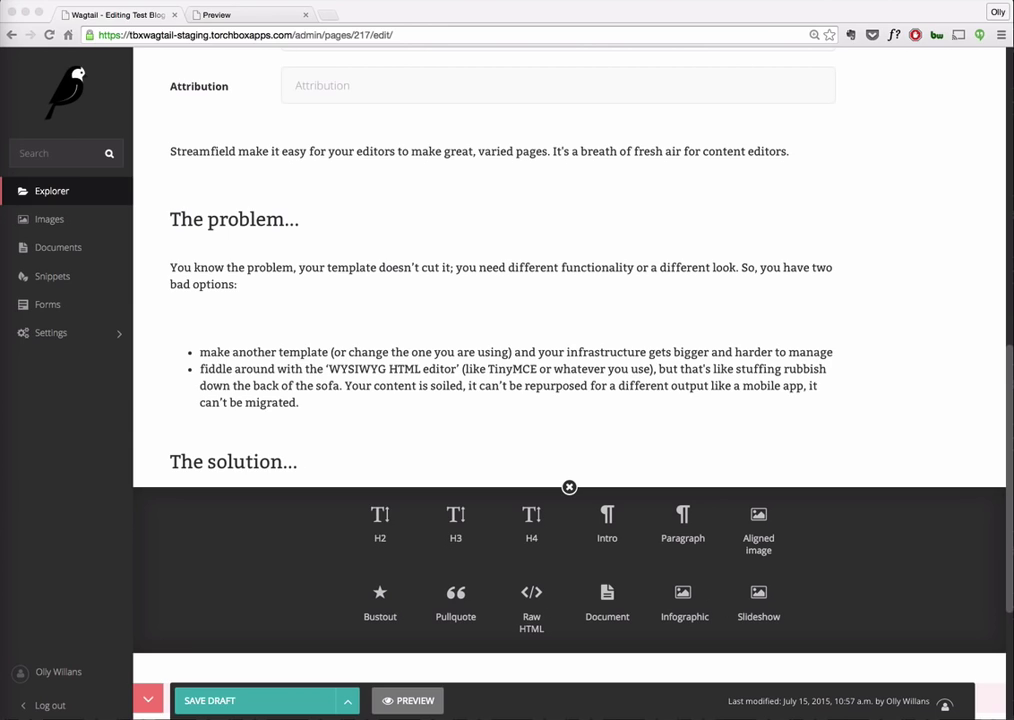
pyautogui.moveTo(664, 560)
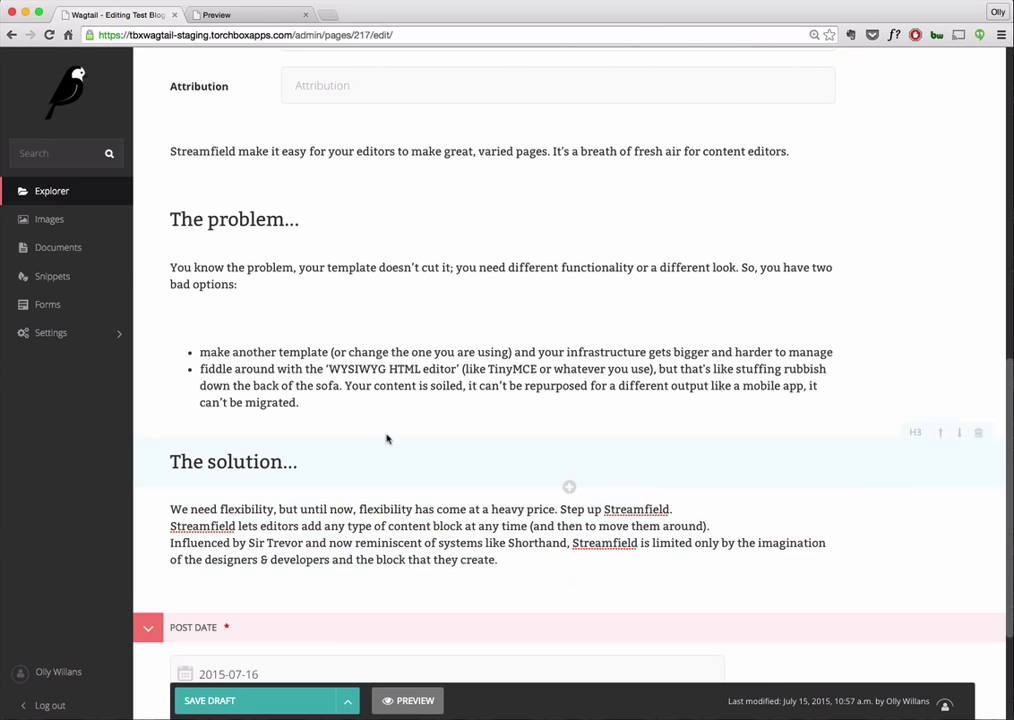
pyautogui.moveTo(384, 436)
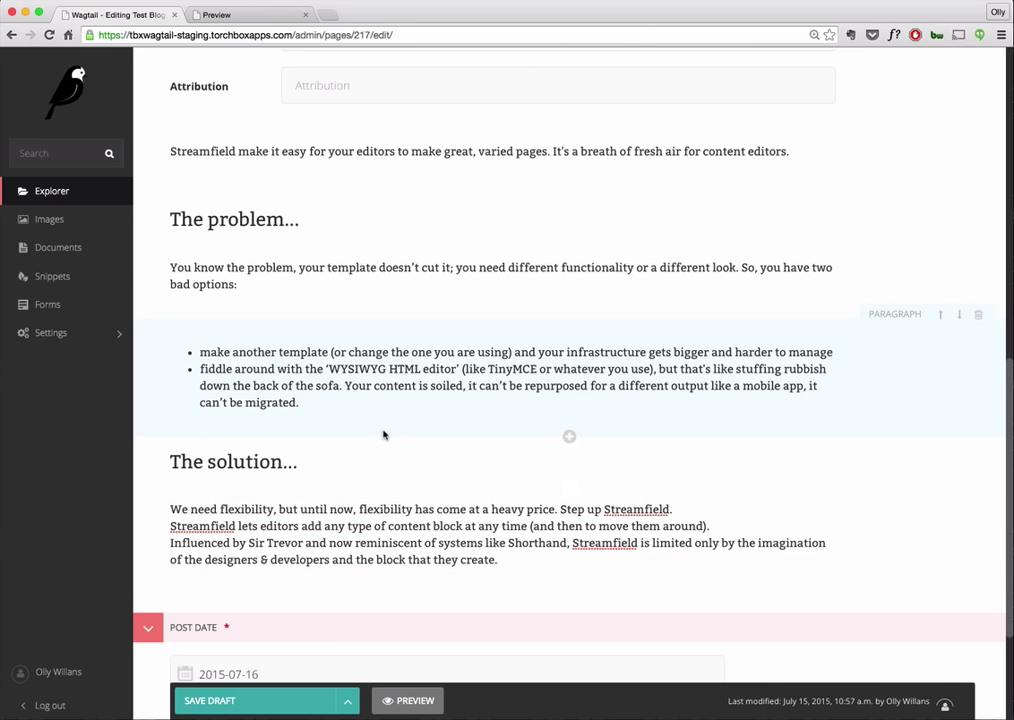
pyautogui.click(568, 436)
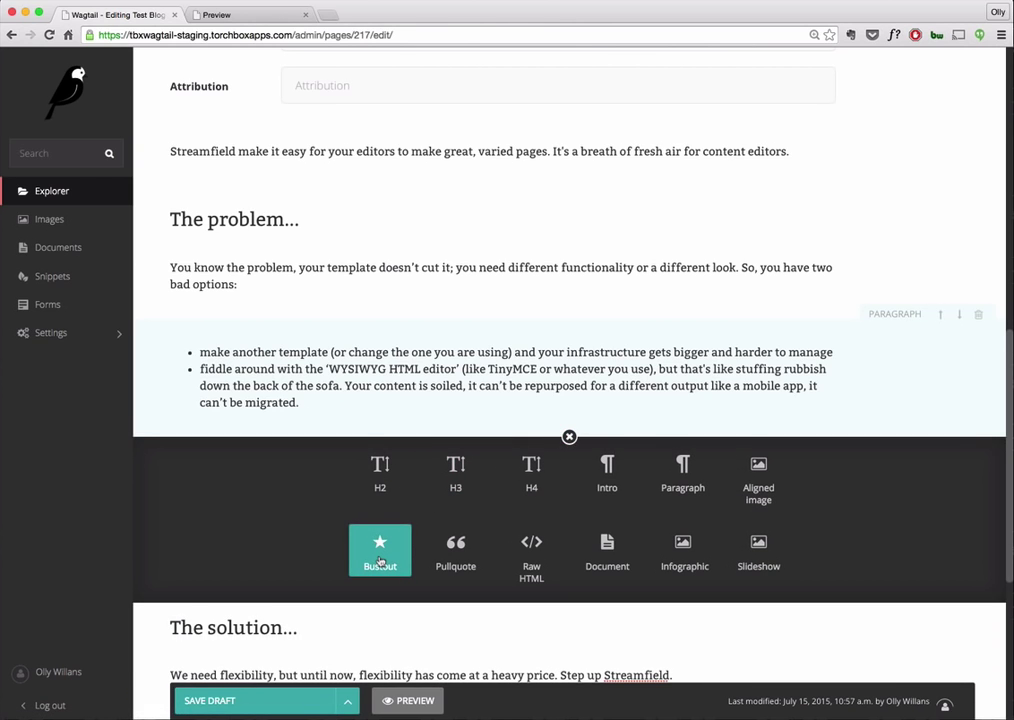
# Step: Insert a Bustout with the Streamfield block chooser image and text about creating any block
pyautogui.click(380, 550)
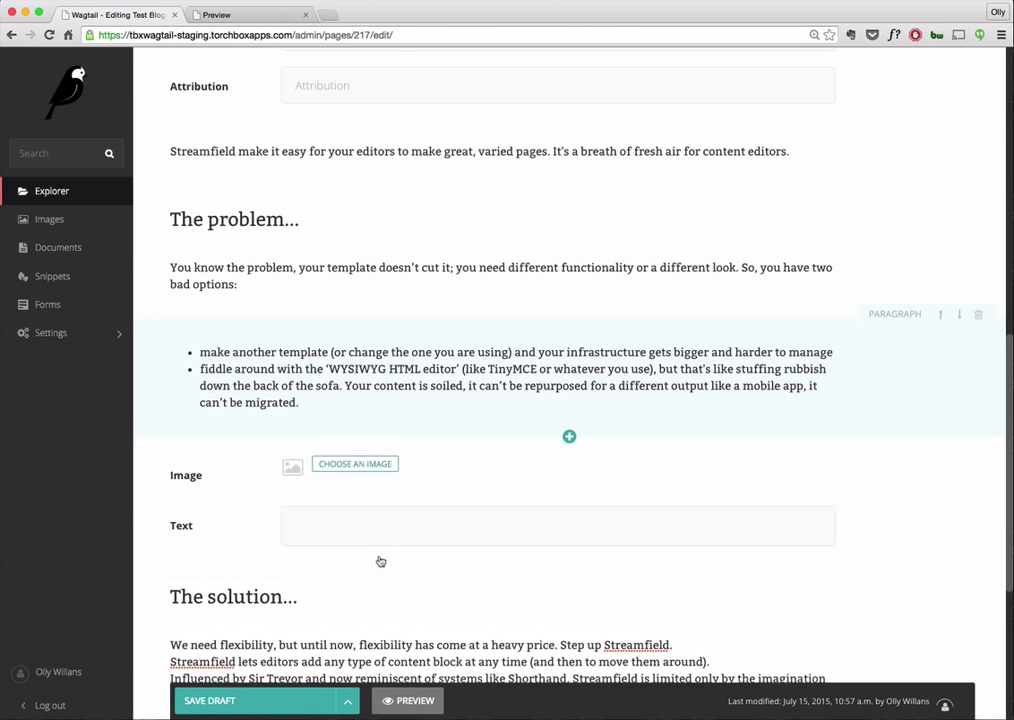
pyautogui.click(354, 464)
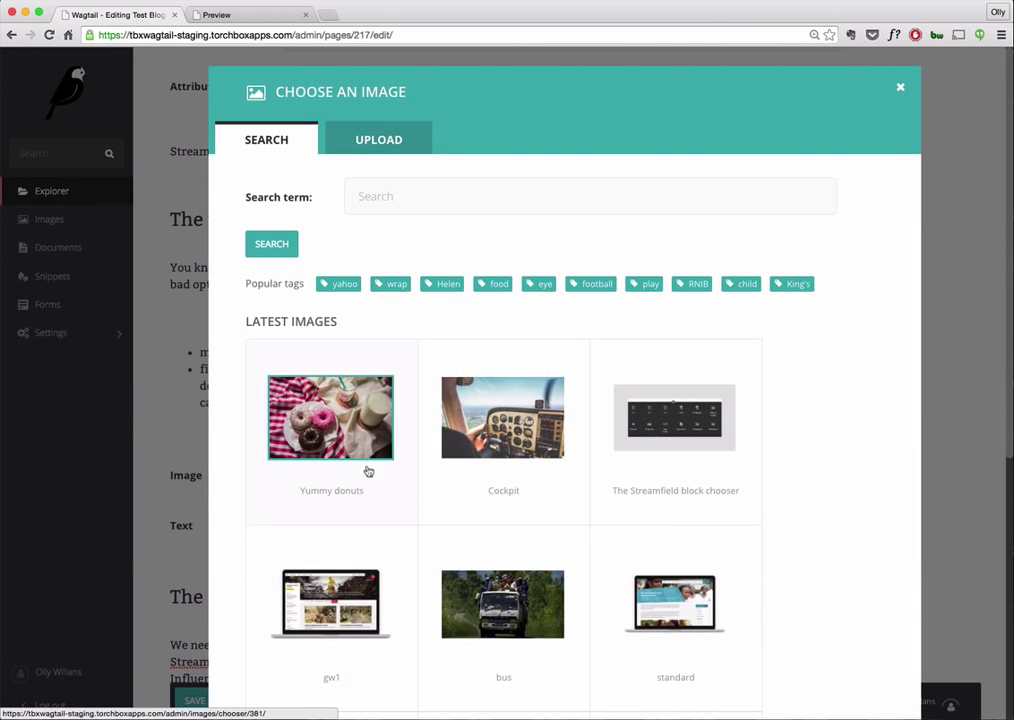
pyautogui.click(676, 418)
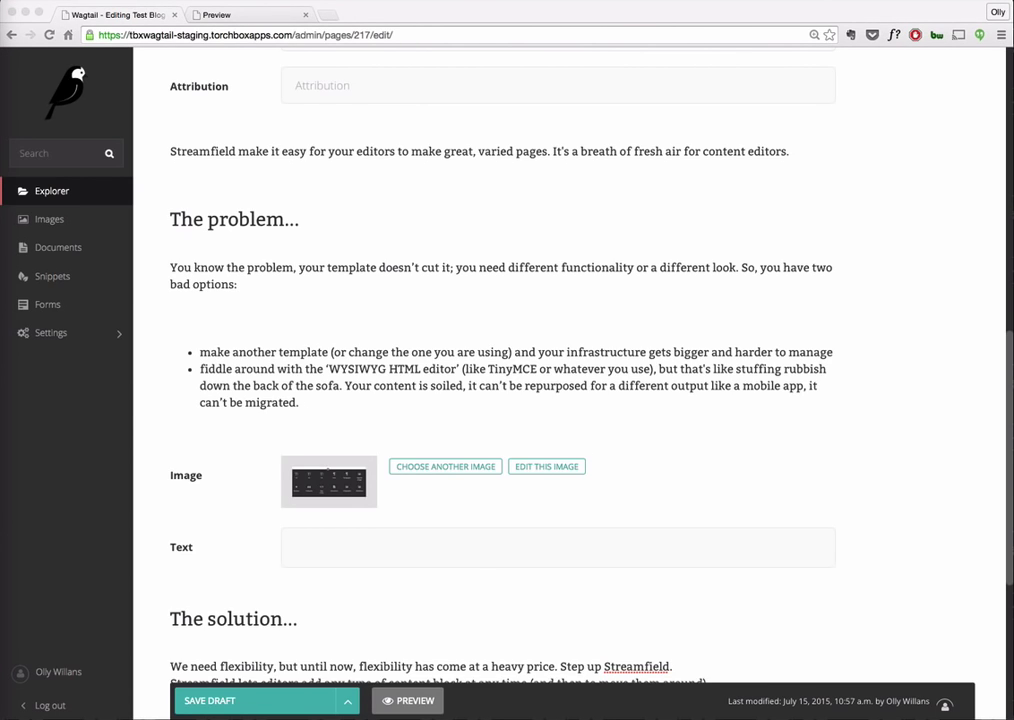
pyautogui.click(556, 548)
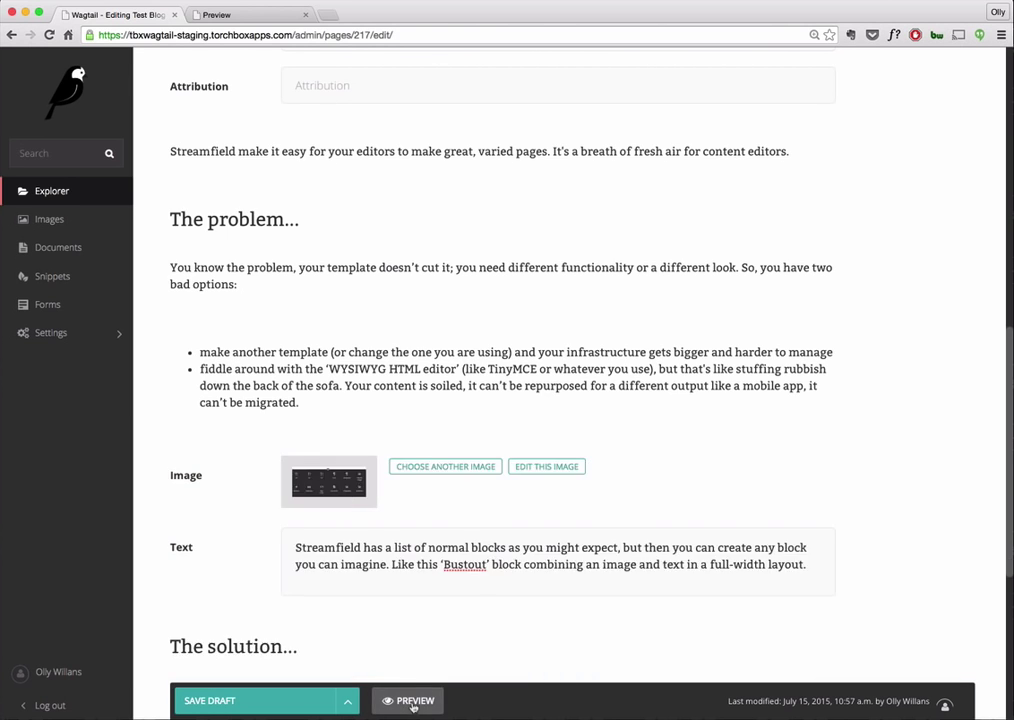
# Step: Preview the page and scroll to the rendered full-width bustout band
pyautogui.click(416, 700)
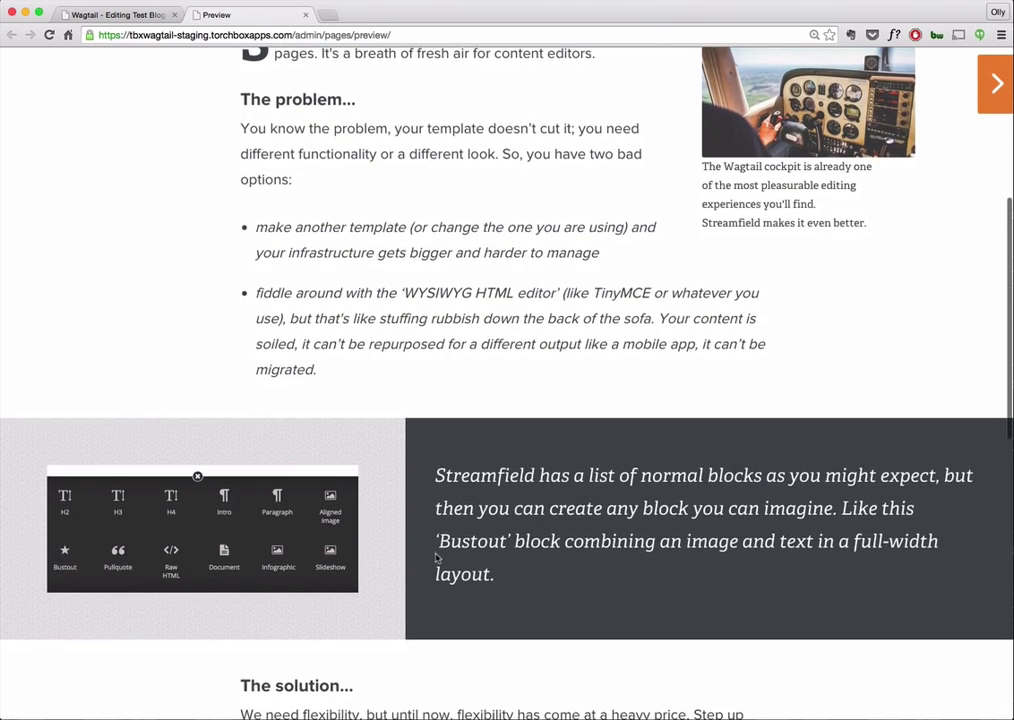
pyautogui.scroll(-3)
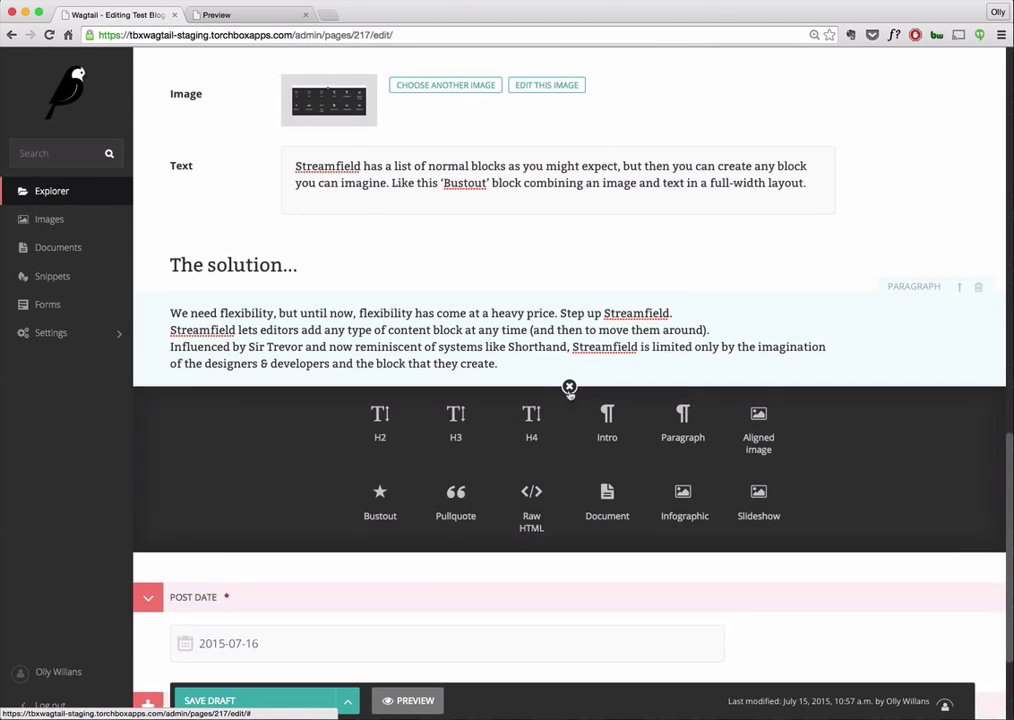
# Step: Add a Pullquote 'Leave behind the hacky, constraints of the wysiwyg rich' attributed to Tom Dyson
pyautogui.click(456, 492)
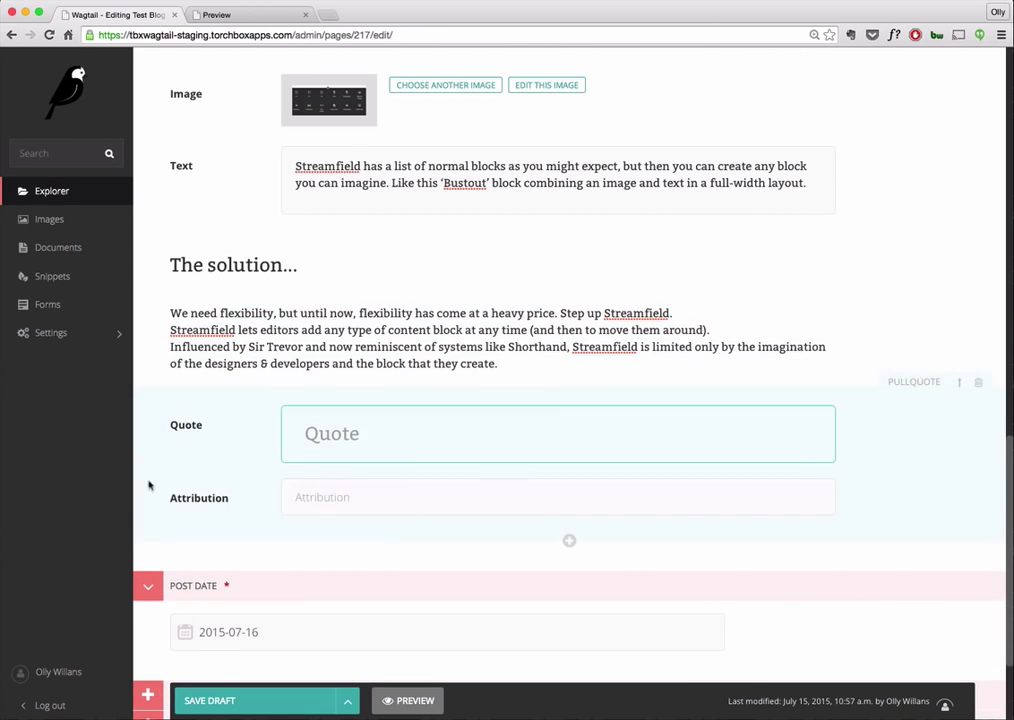
pyautogui.write('Leave behind the hacky, constraints of the wysiwyg rich')
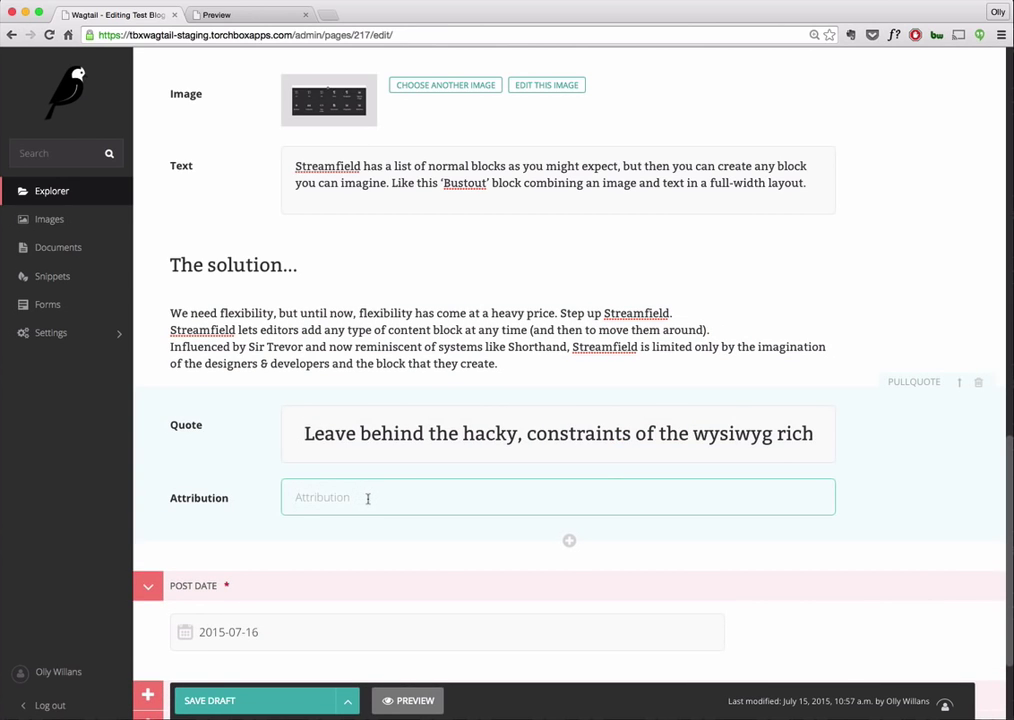
pyautogui.write('Tom Dyson')
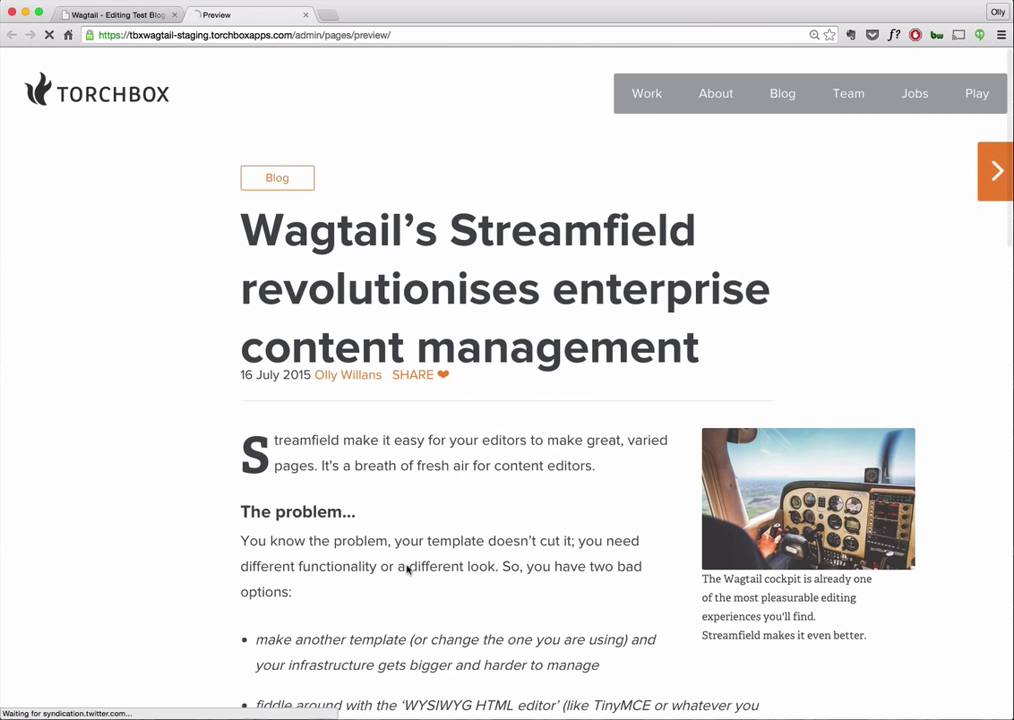
# Step: Scroll the preview past the orange pull quote and closing paragraph, then return to the editor
pyautogui.scroll(-3)
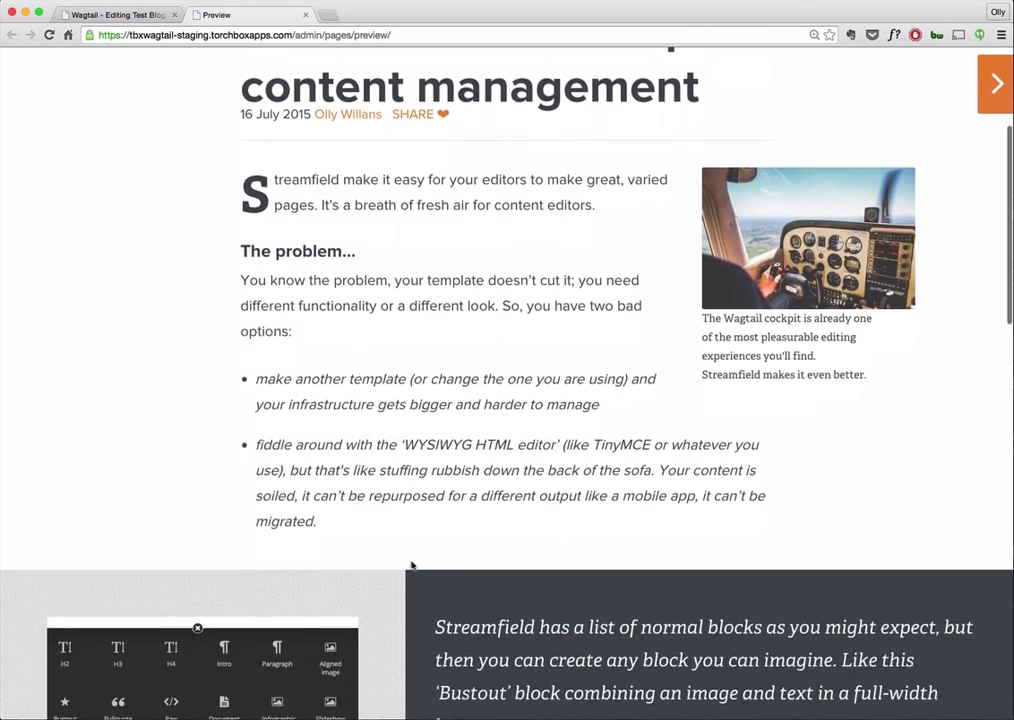
pyautogui.scroll(-3)
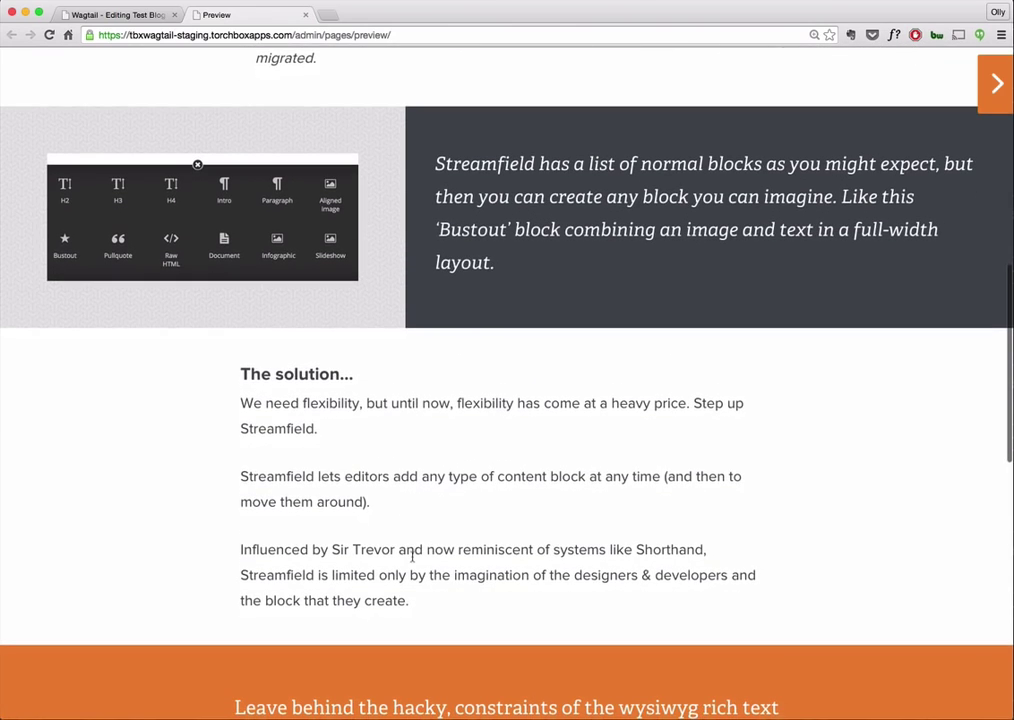
pyautogui.scroll(-3)
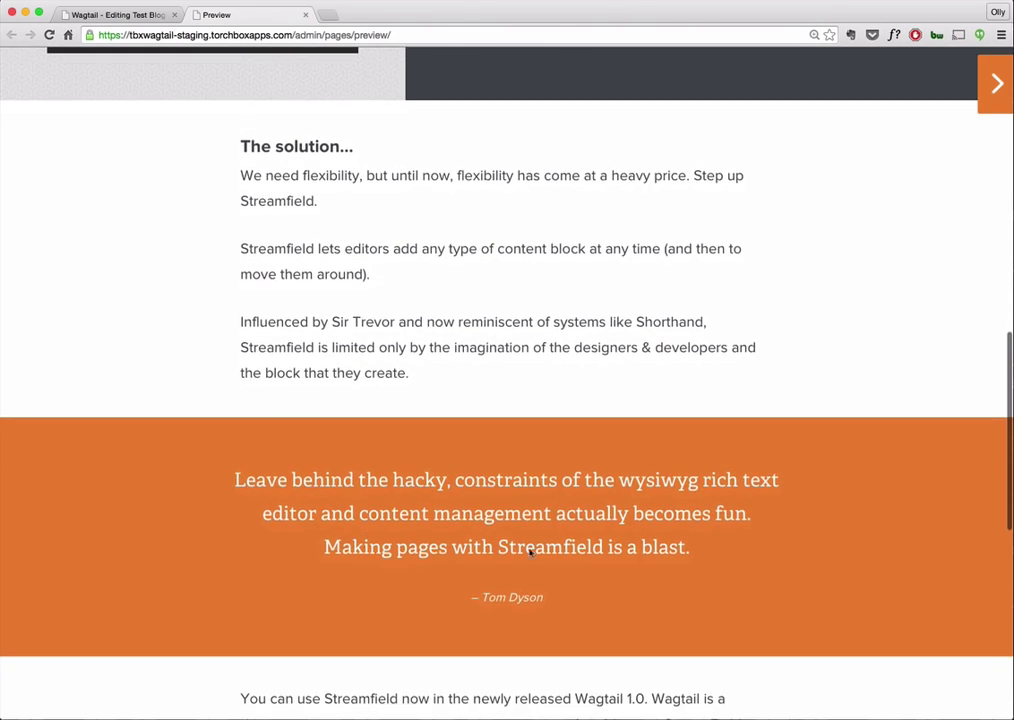
pyautogui.scroll(-3)
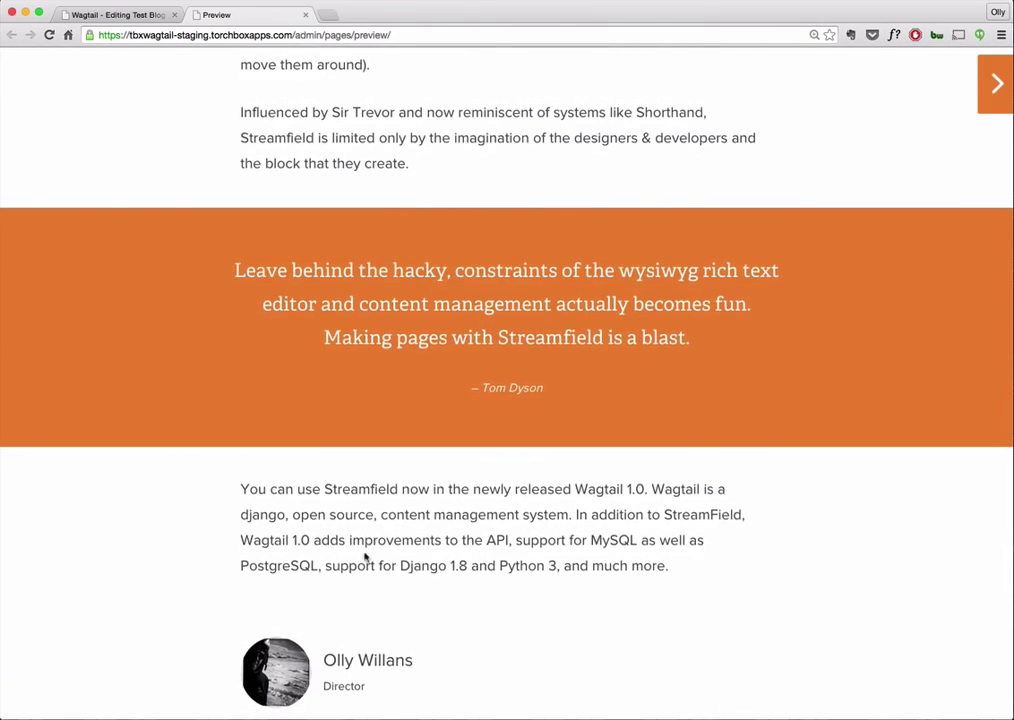
pyautogui.click(120, 16)
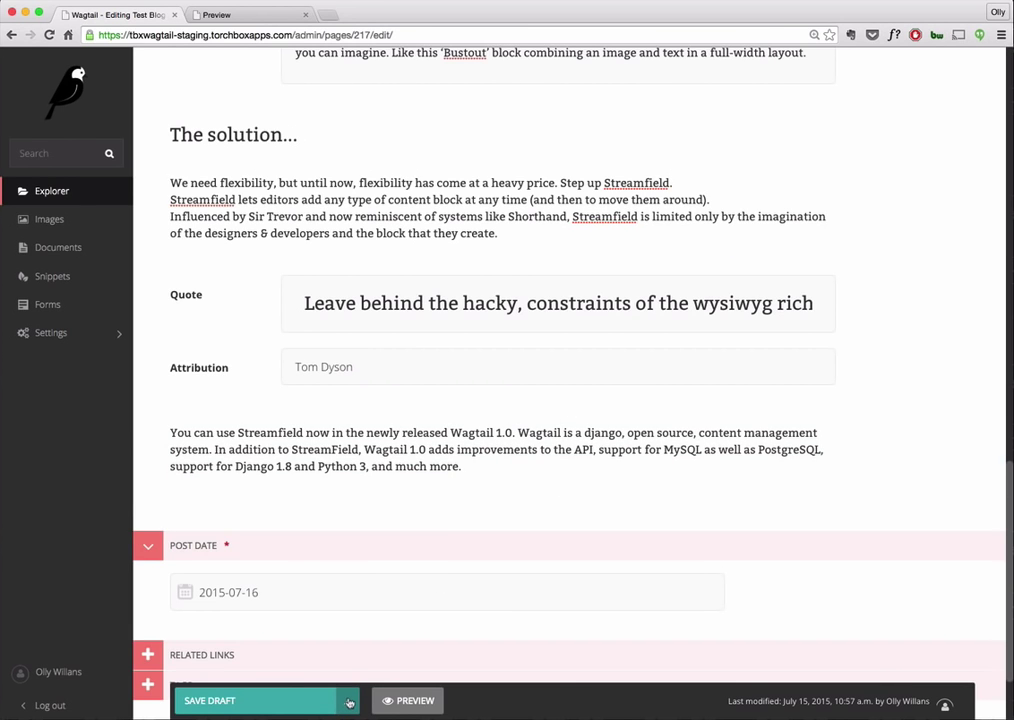